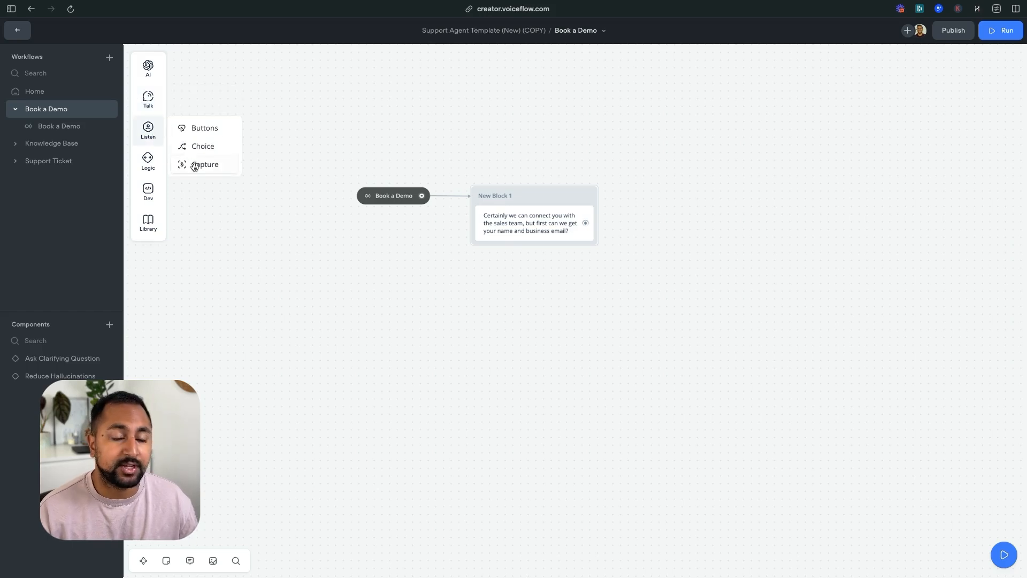
pyautogui.moveTo(205, 164)
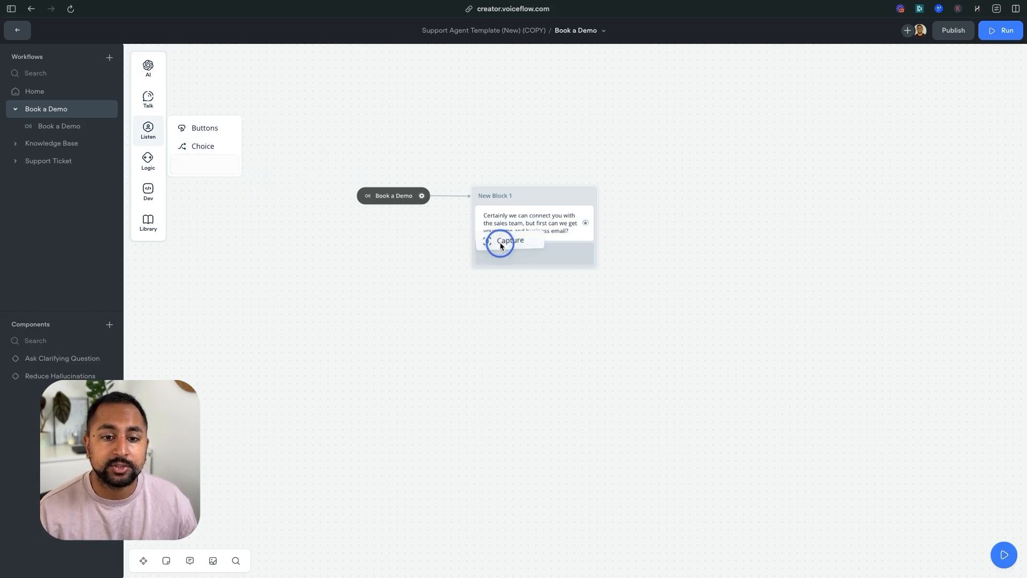
# - Place a Capture step under the greeting message in New Block 1
pyautogui.click(509, 240)
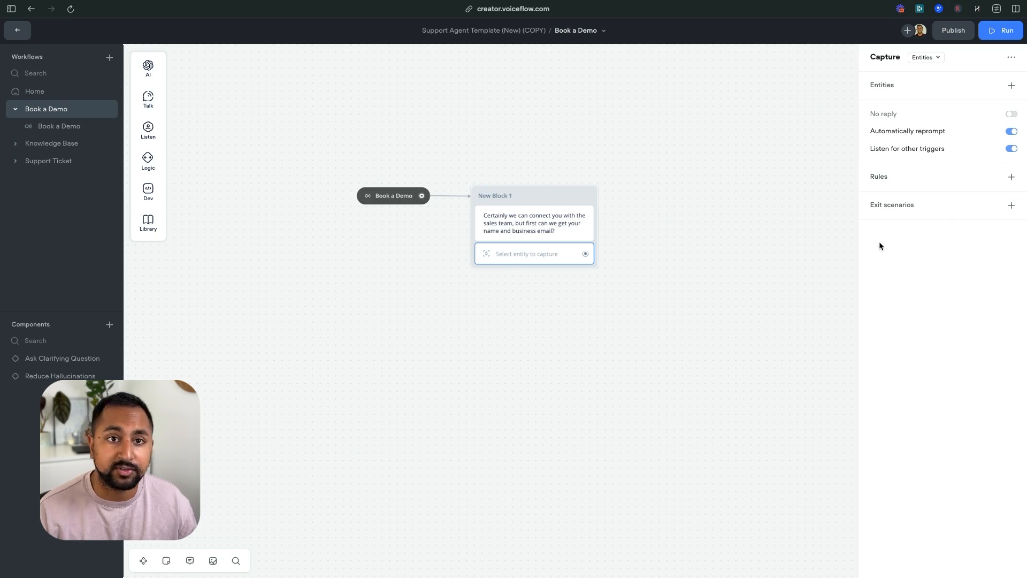
pyautogui.moveTo(933, 104)
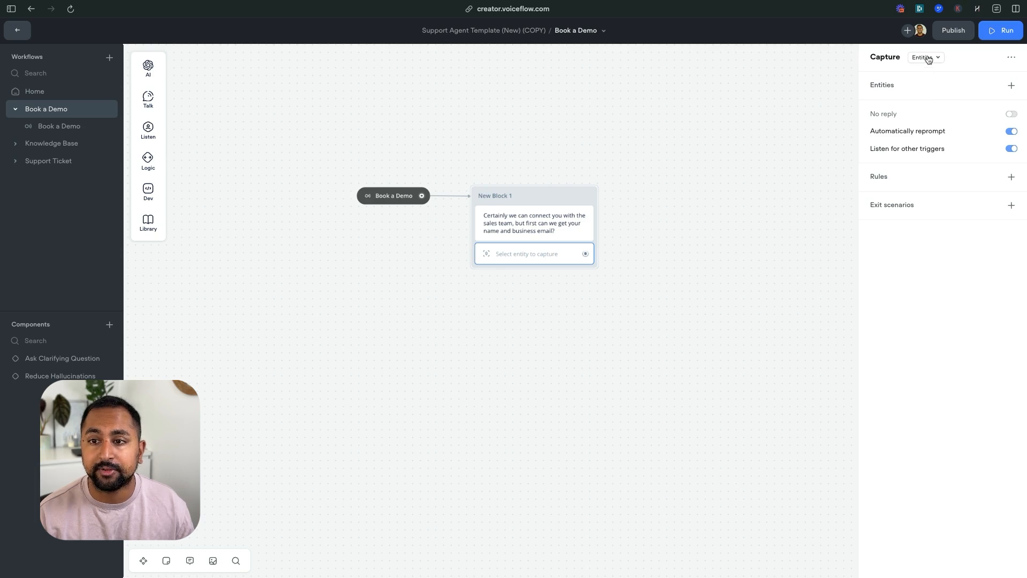
# - Set the Capture step to capture the CustomerEmail and CustomerName entities
pyautogui.click(925, 57)
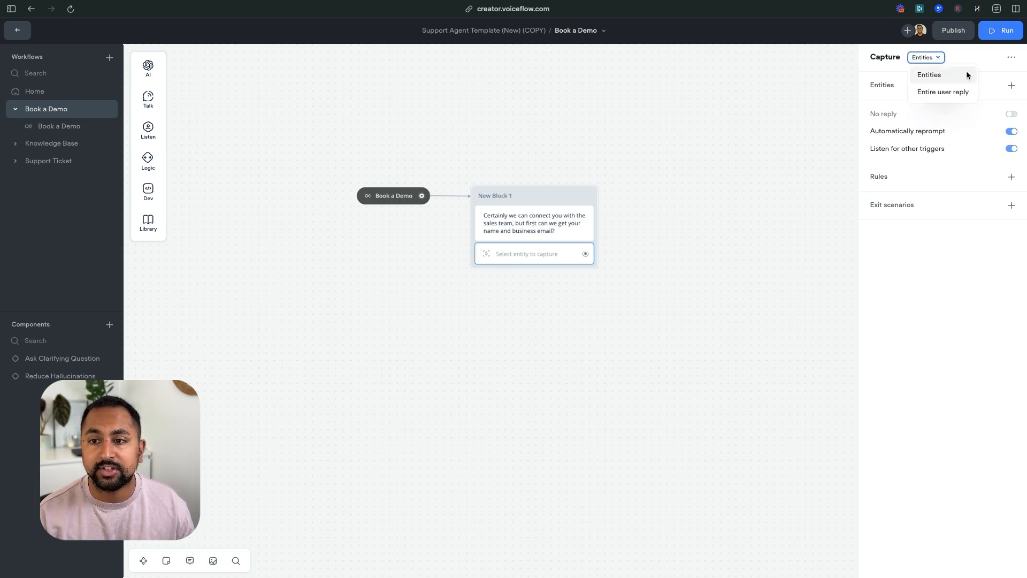
pyautogui.moveTo(944, 77)
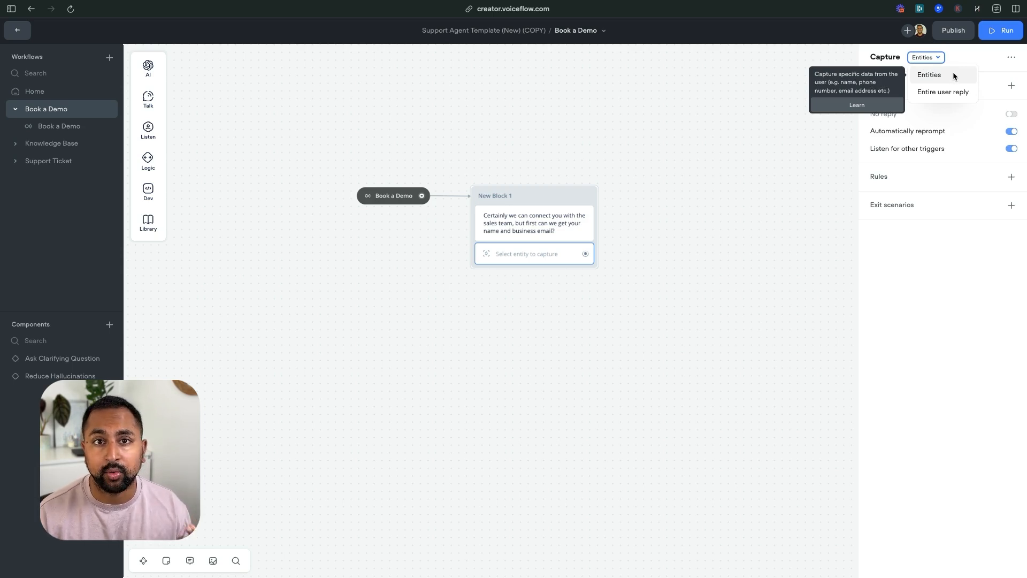
pyautogui.moveTo(943, 96)
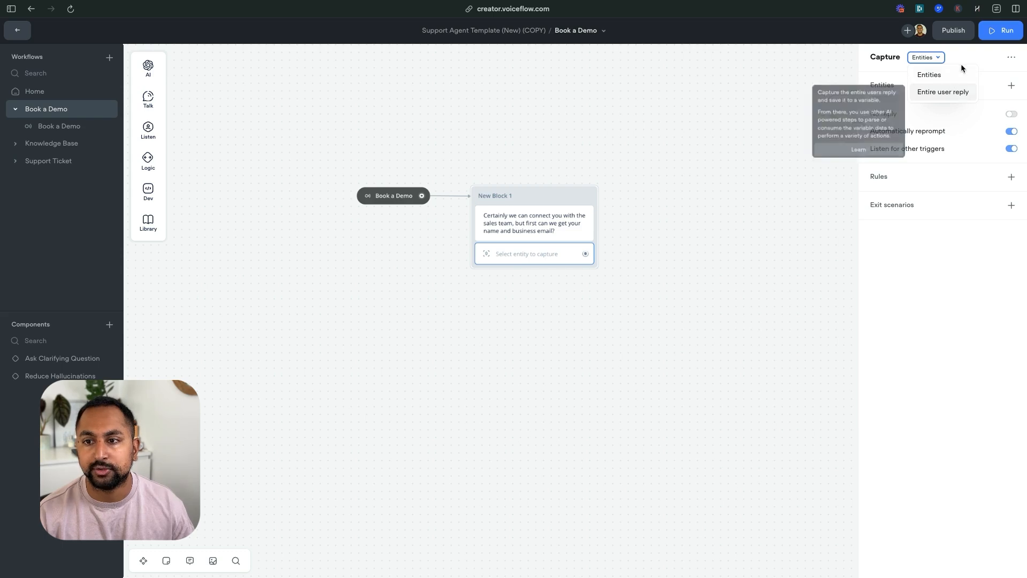
pyautogui.click(929, 75)
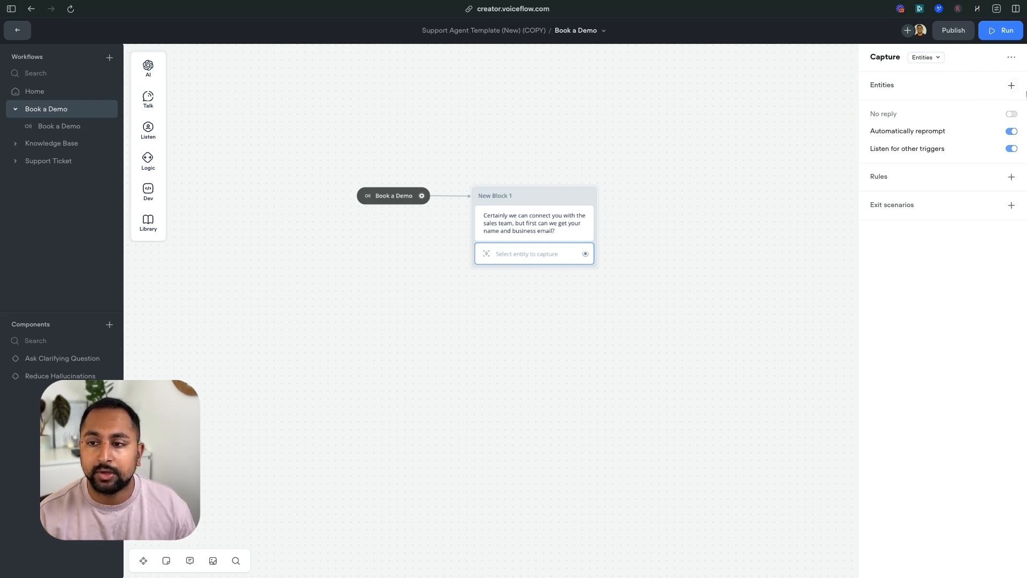
pyautogui.click(1011, 85)
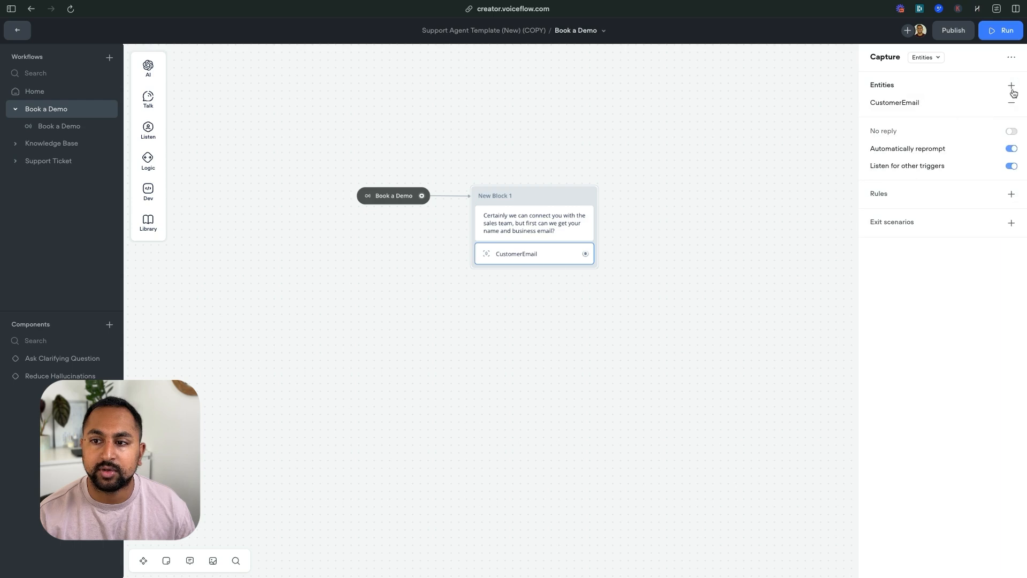
pyautogui.click(1011, 84)
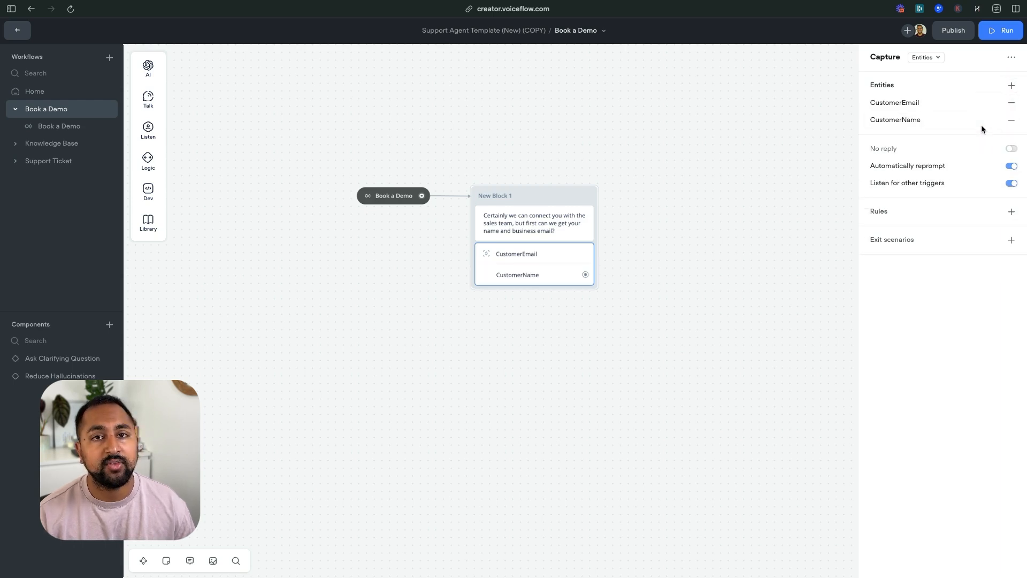
pyautogui.click(1011, 85)
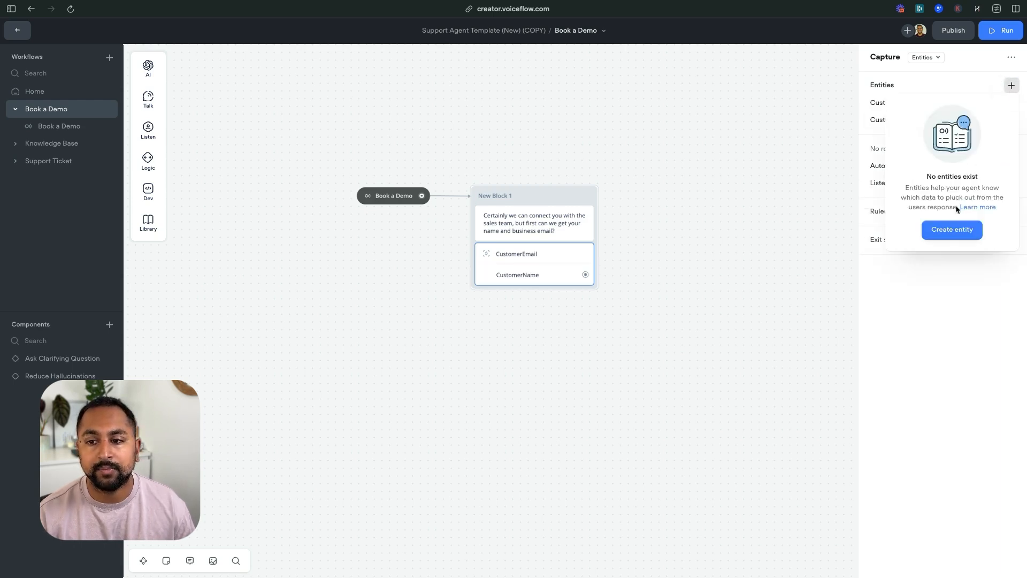
pyautogui.click(952, 230)
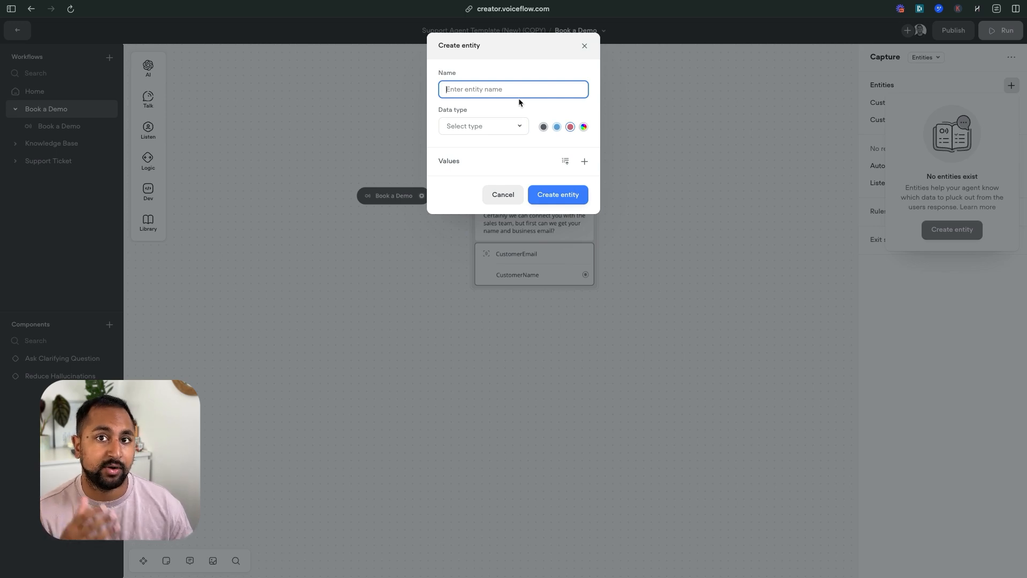
pyautogui.write('email')
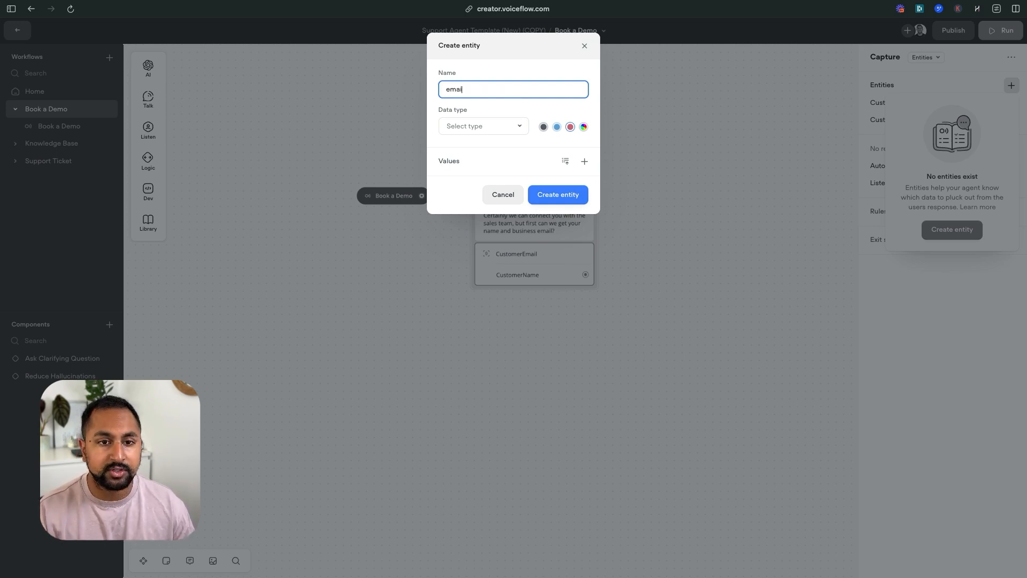
pyautogui.click(483, 126)
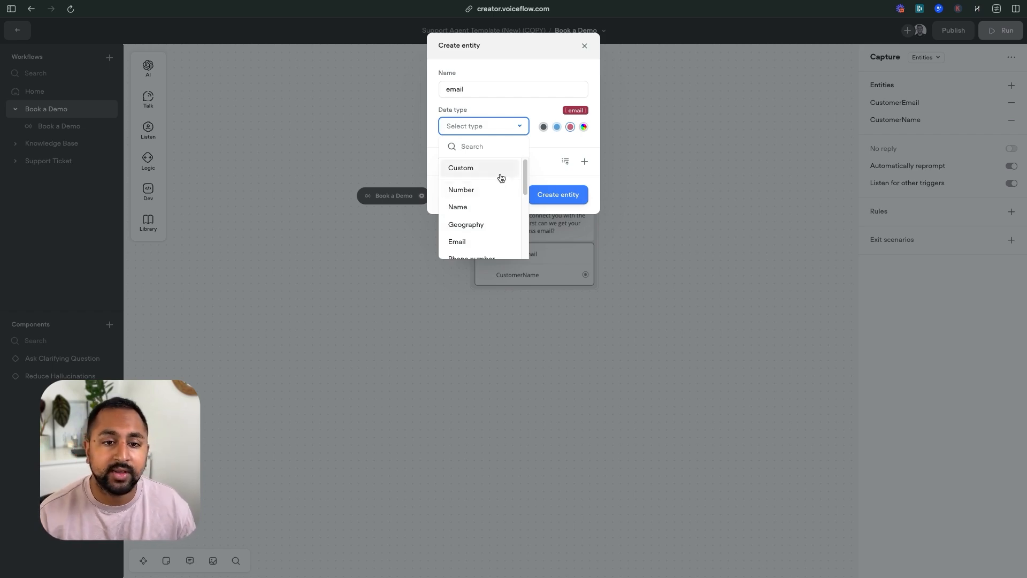
pyautogui.click(461, 168)
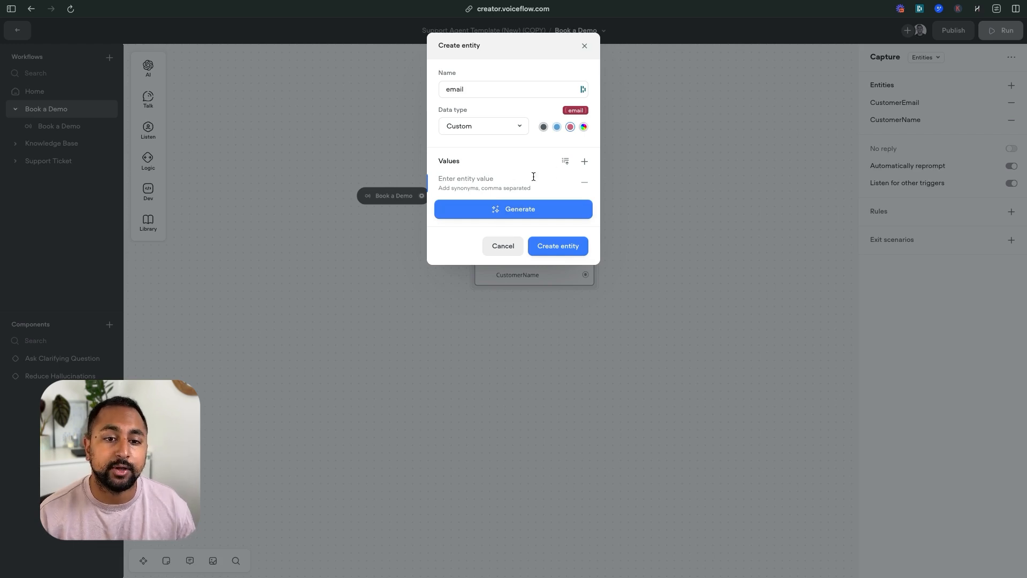
pyautogui.moveTo(499, 156)
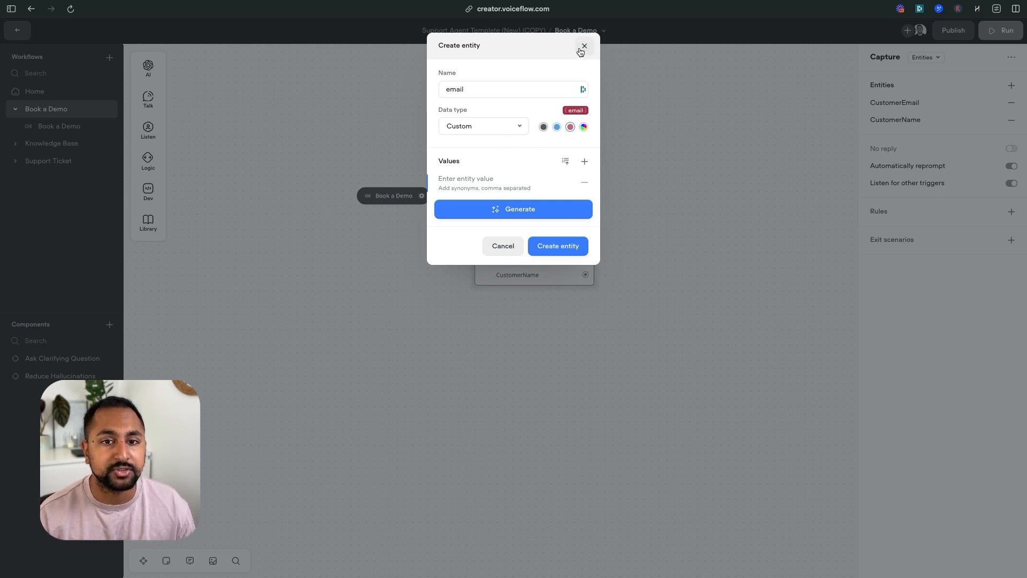
pyautogui.click(584, 46)
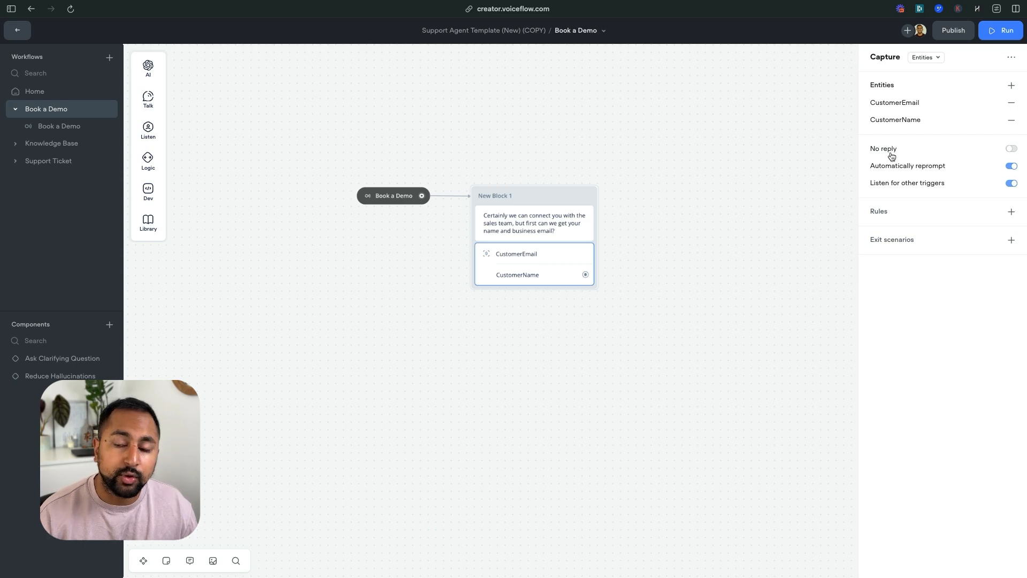
pyautogui.moveTo(892, 152)
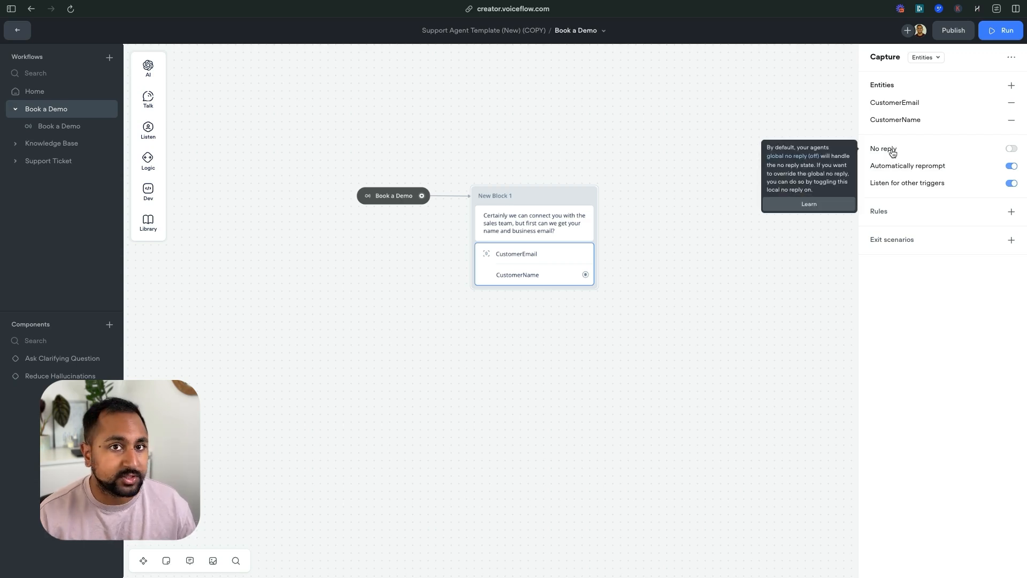
pyautogui.click(1012, 148)
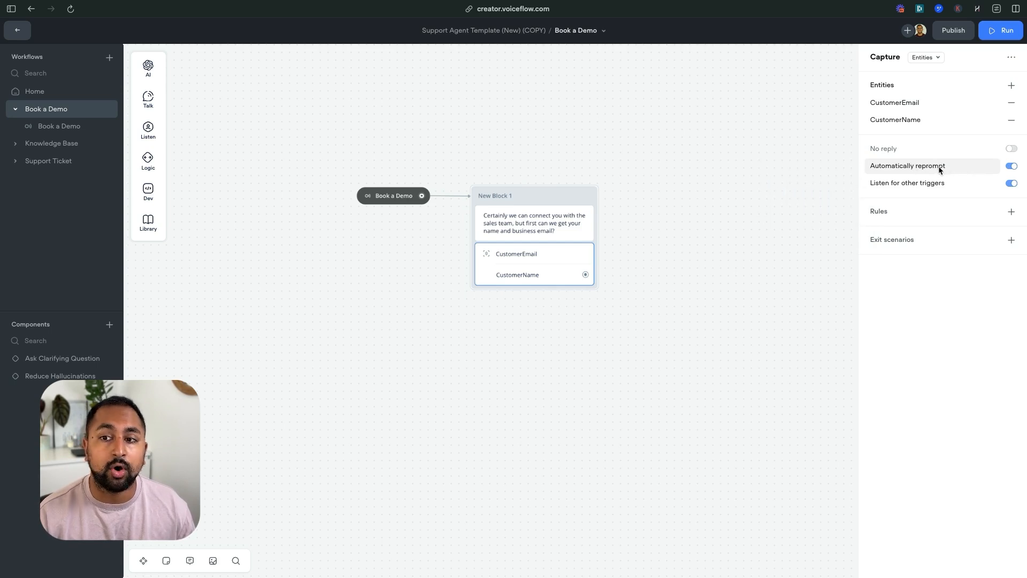
pyautogui.moveTo(922, 167)
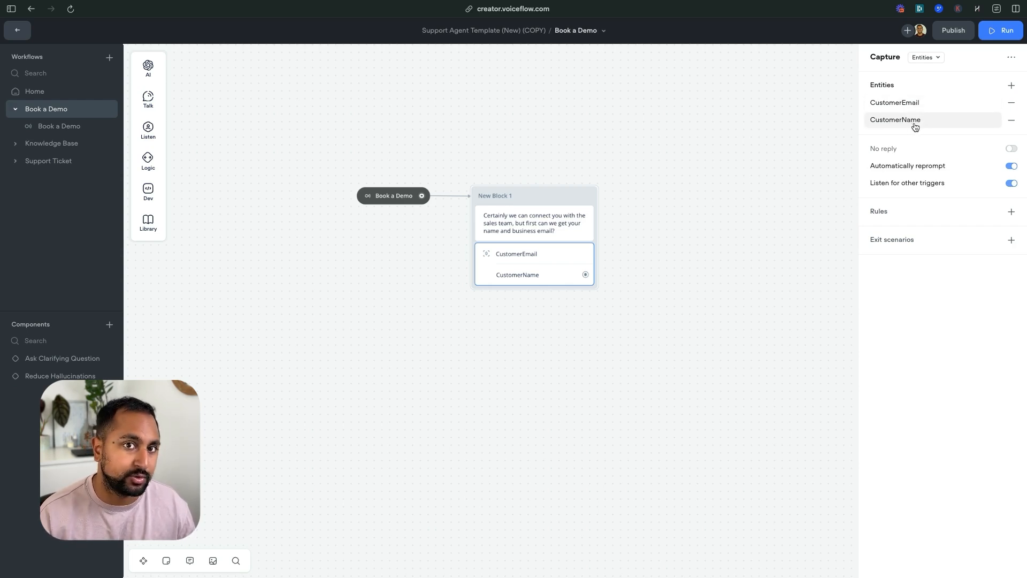
pyautogui.moveTo(917, 167)
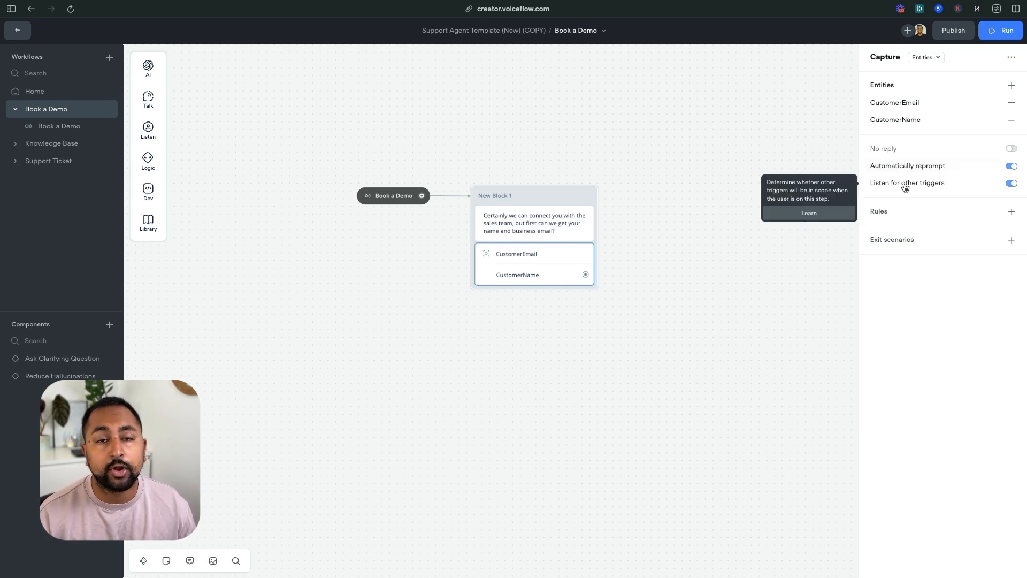
pyautogui.moveTo(498, 262)
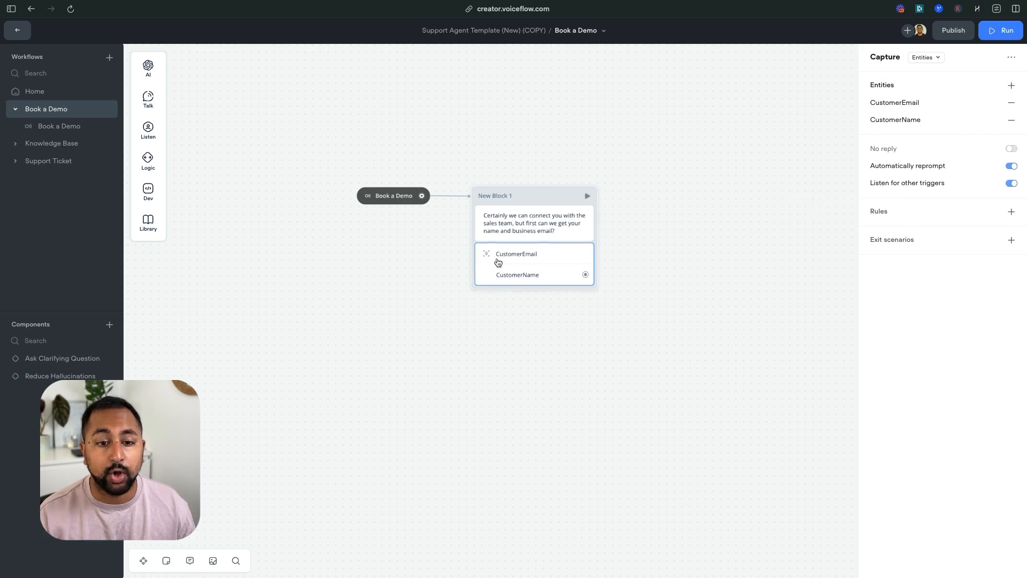
pyautogui.moveTo(84, 48)
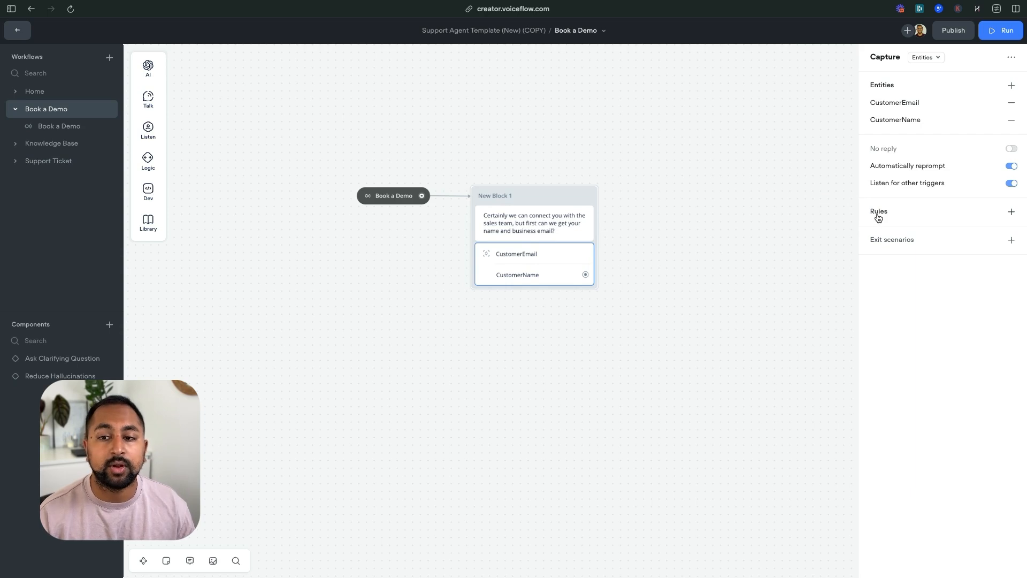
pyautogui.moveTo(702, 229)
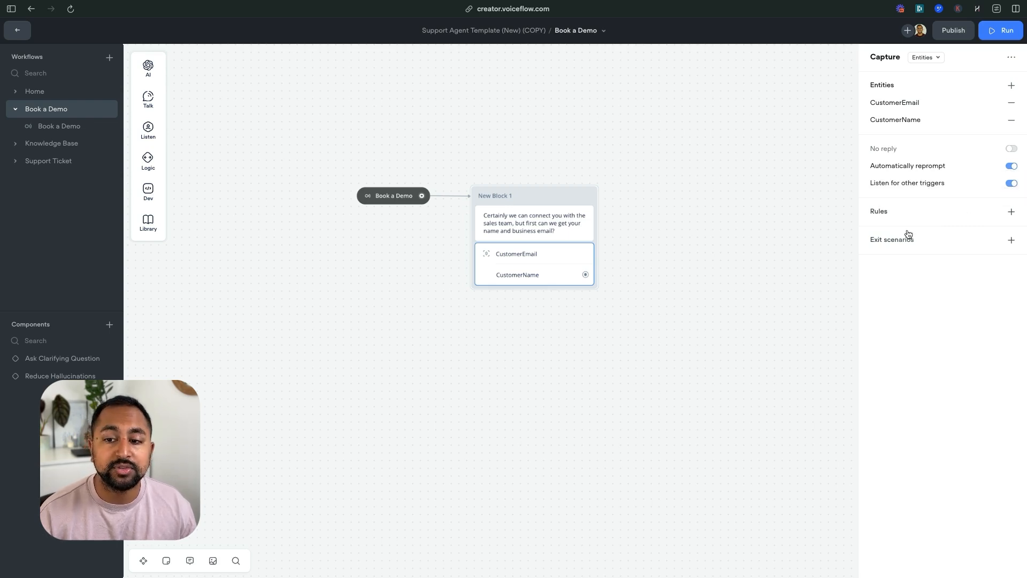
pyautogui.moveTo(953, 211)
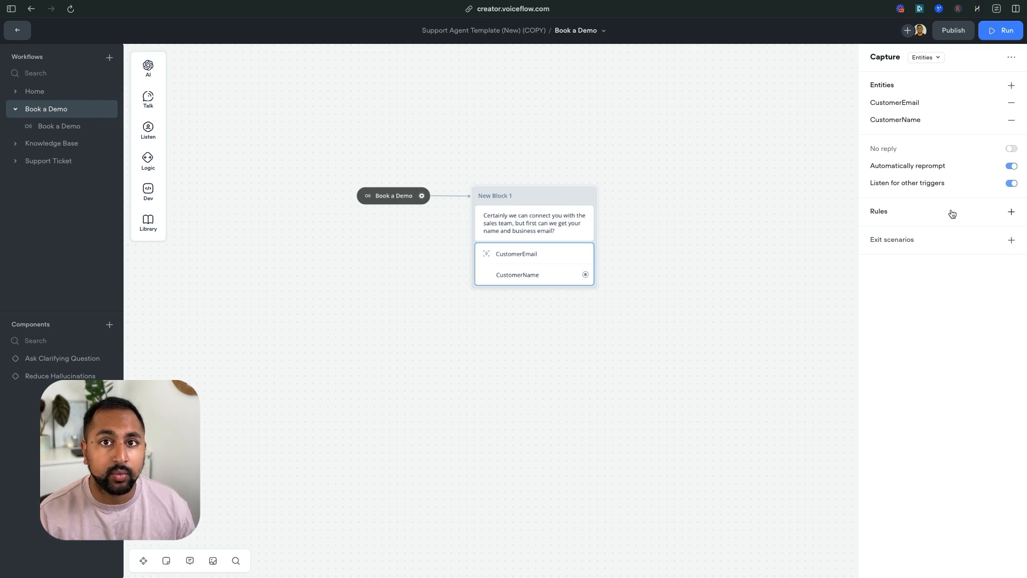
# - Add three capture rules: business-only emails, full first and last name, email required first
pyautogui.click(1011, 211)
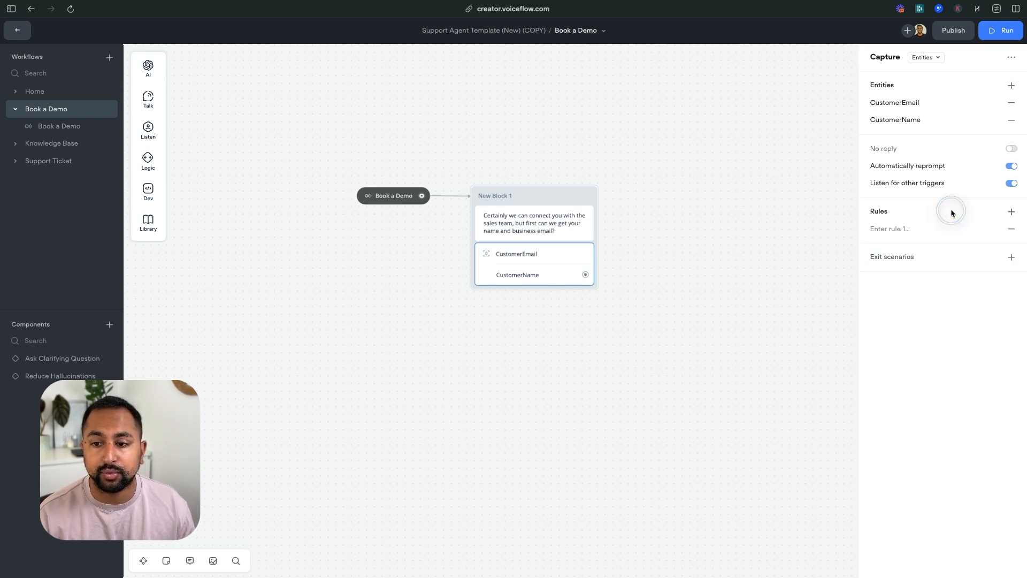
pyautogui.click(1011, 211)
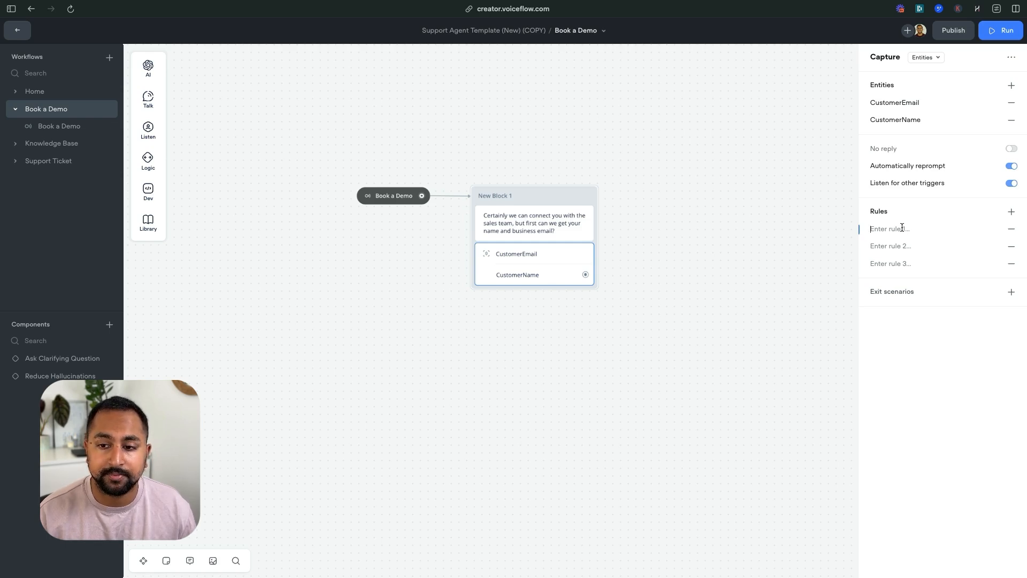
pyautogui.write('Only capture business emails, do not accept personal or education emails.')
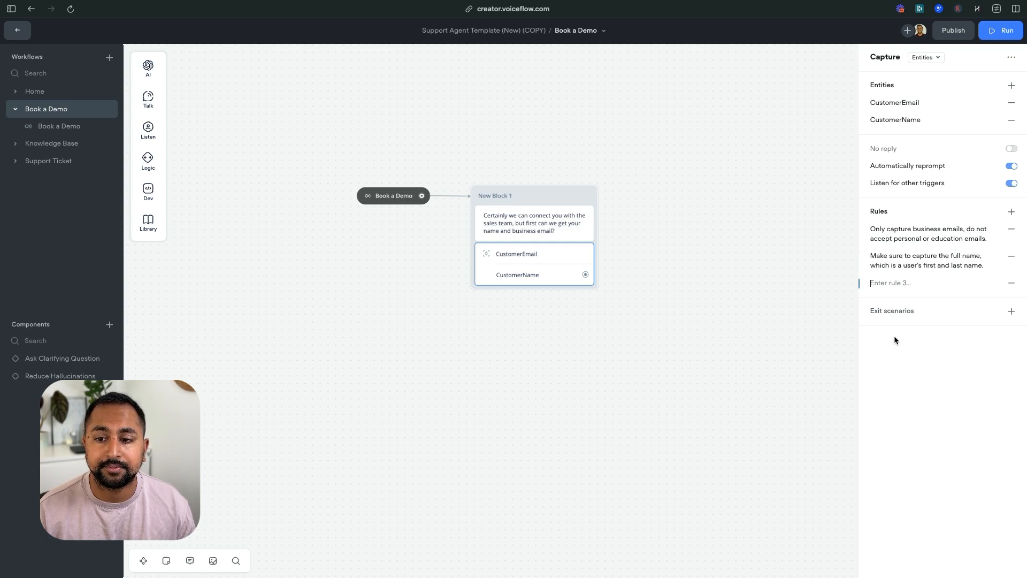
pyautogui.write("Make sure to capture the user's email. Do not move forward unless you have done this.")
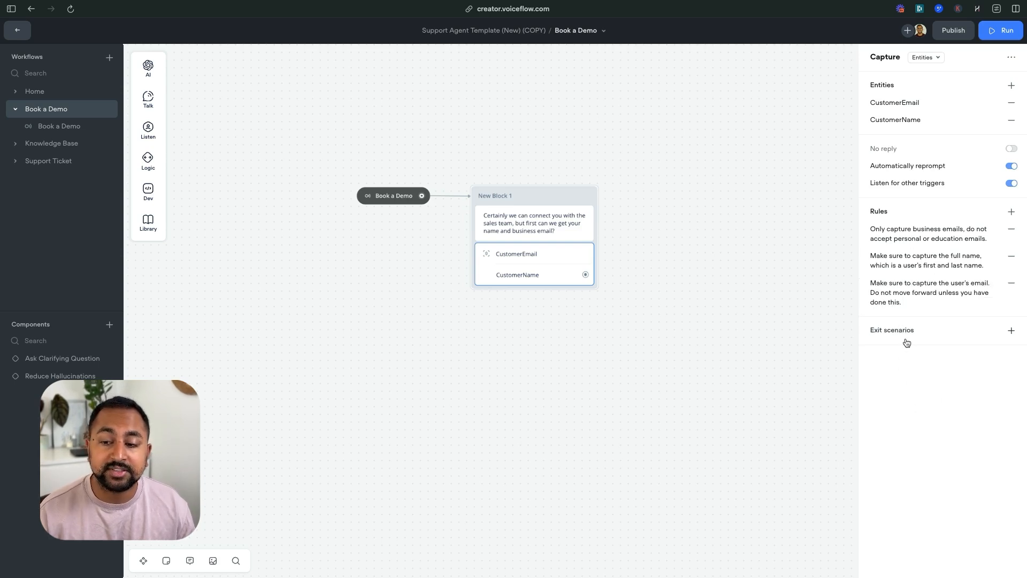
# - Add an exit scenario for users still lacking a business email after several prompts
pyautogui.click(1012, 330)
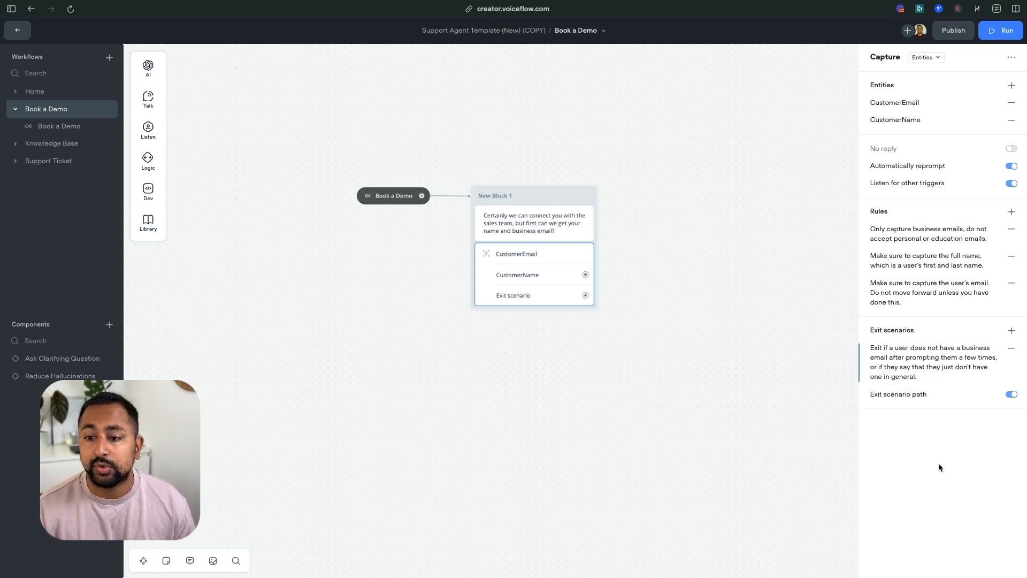
pyautogui.moveTo(882, 499)
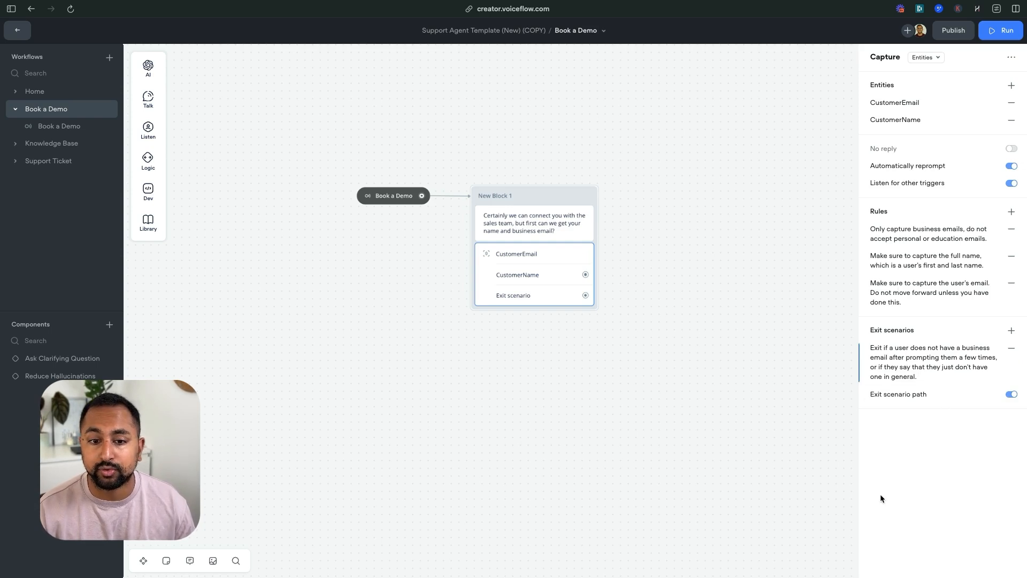
# - Add a Message step on the canvas and edit New Block 3's message text
pyautogui.click(148, 99)
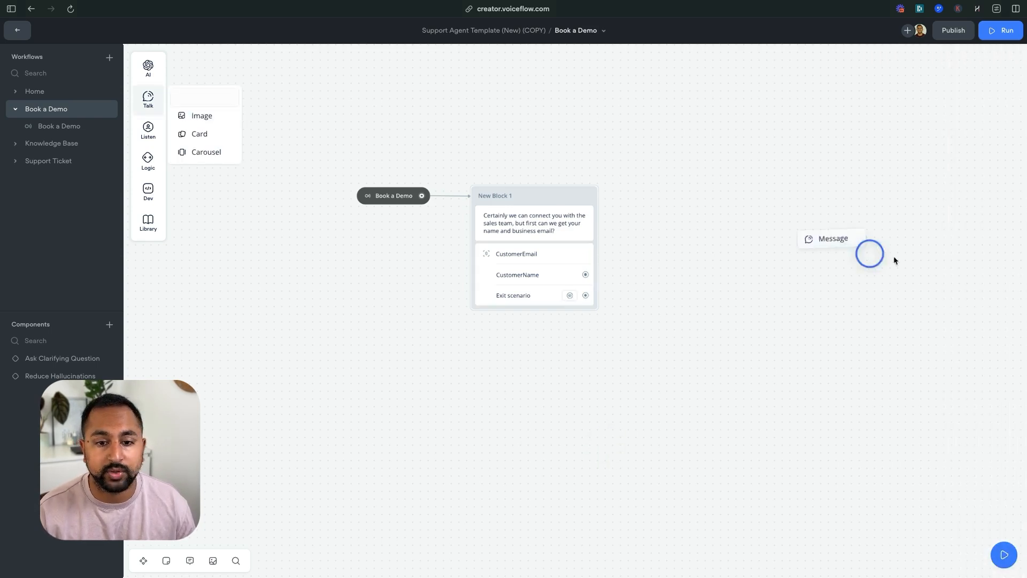
pyautogui.click(833, 239)
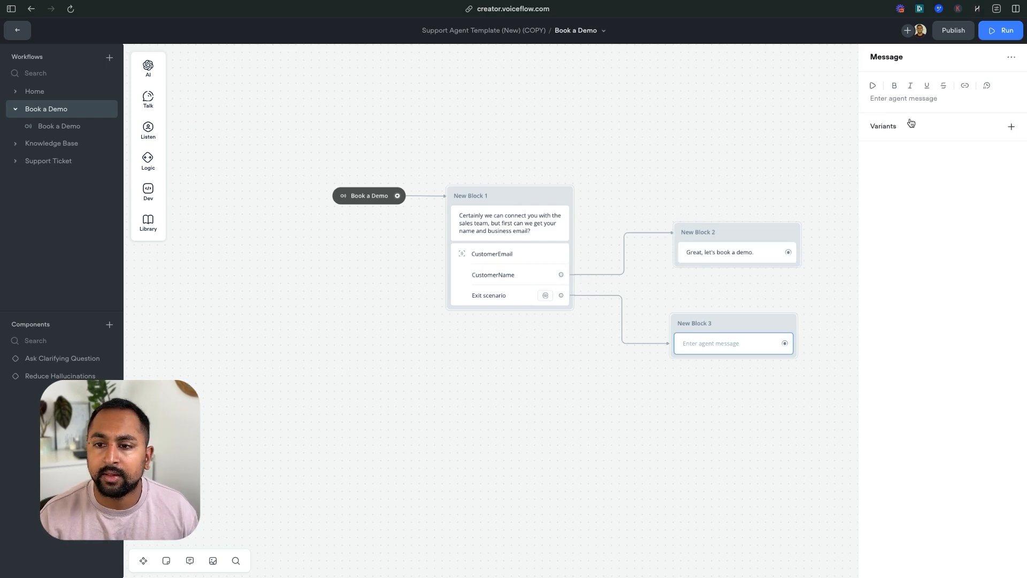
pyautogui.click(909, 98)
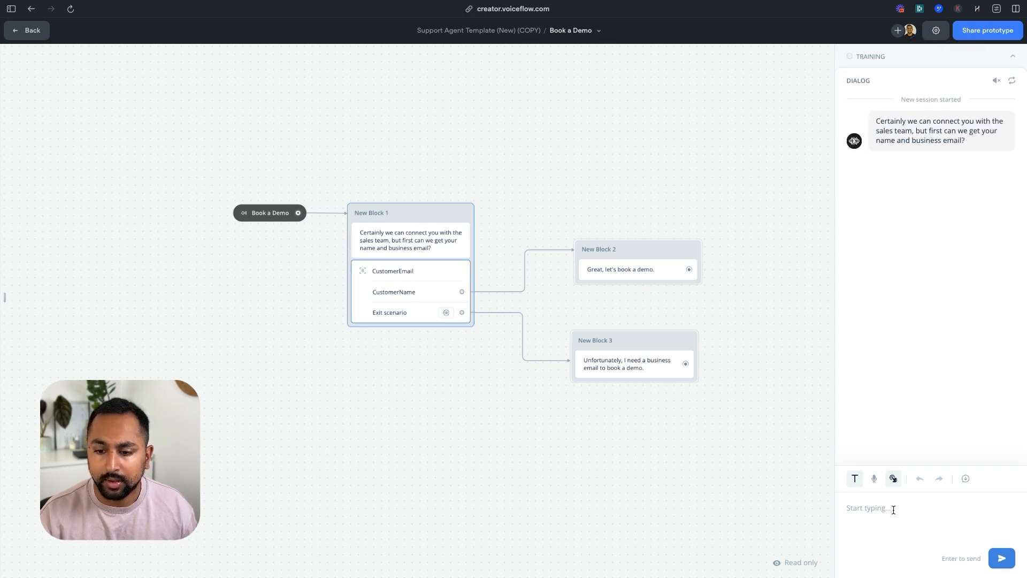
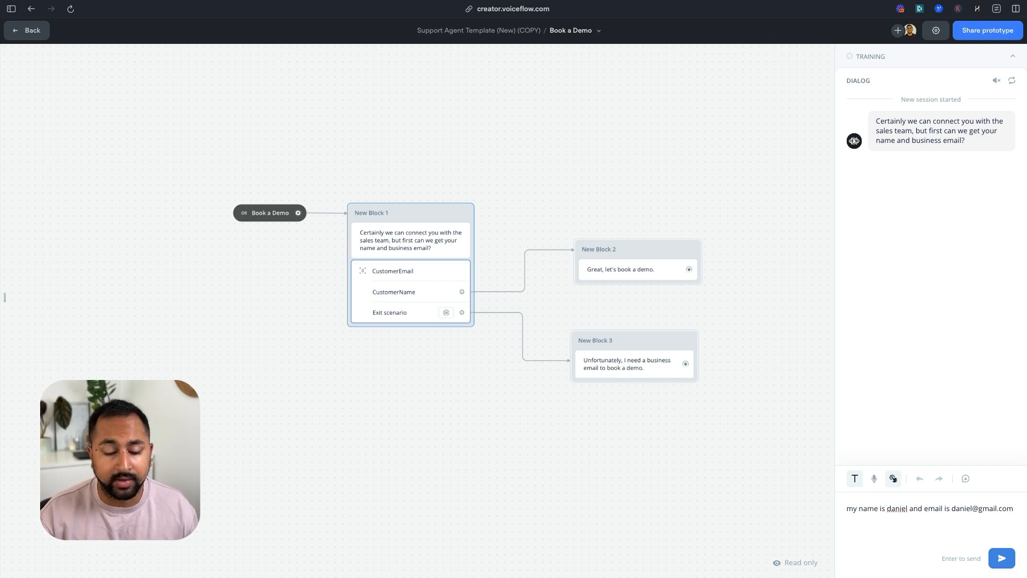
# - Send 'my name is daniel' with a personal email, then collapse the debug output
pyautogui.click(1000, 558)
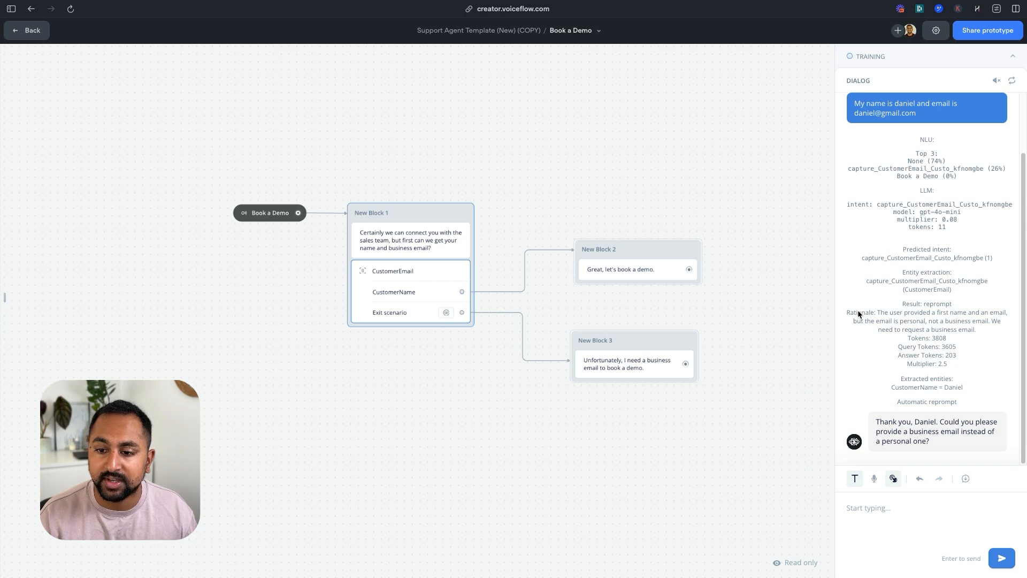
pyautogui.moveTo(894, 316)
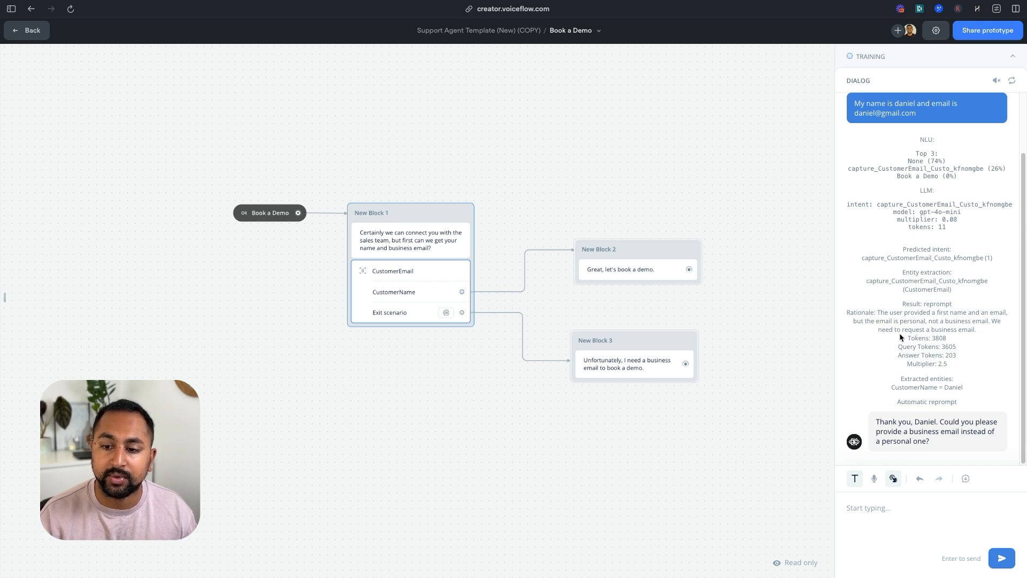
pyautogui.click(936, 30)
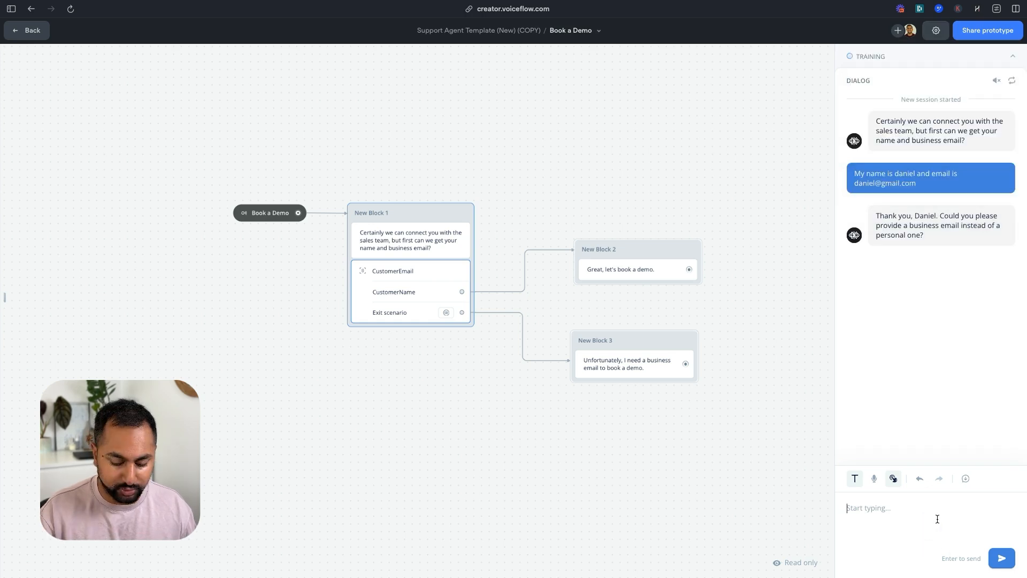
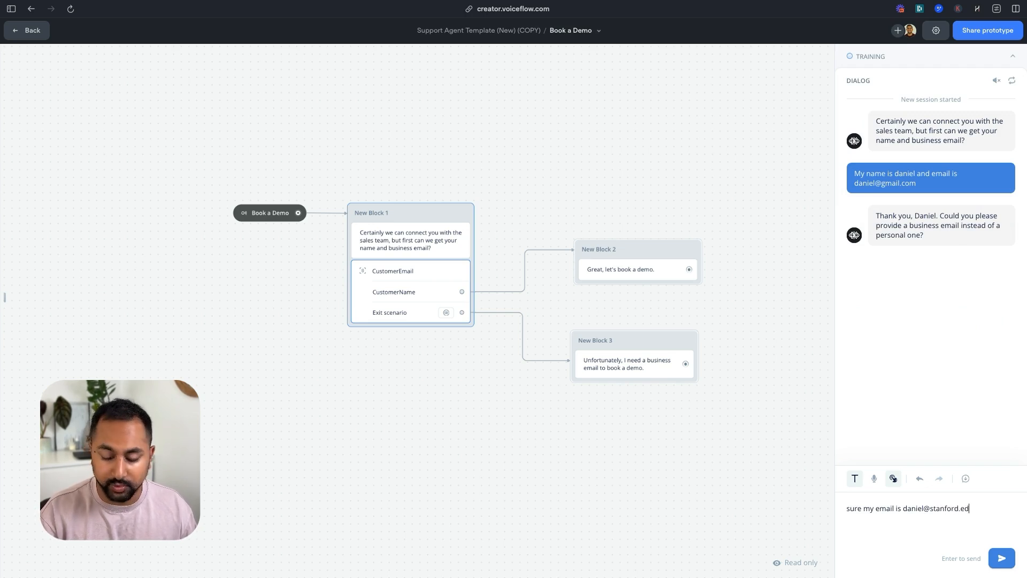
# - Reply with an .edu email, then a business email and last name, and restart the test
pyautogui.press('Enter')
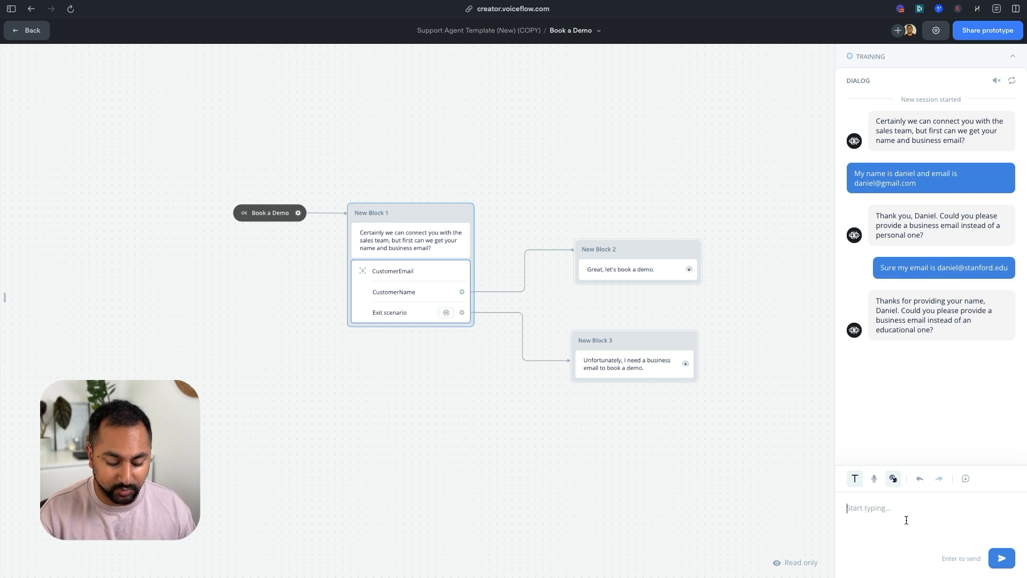
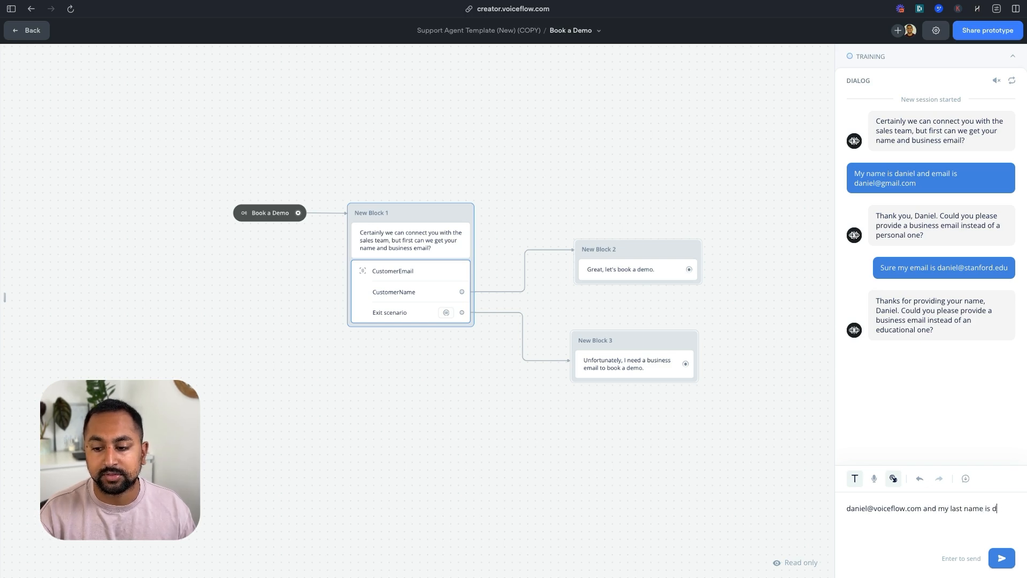
pyautogui.press('Enter')
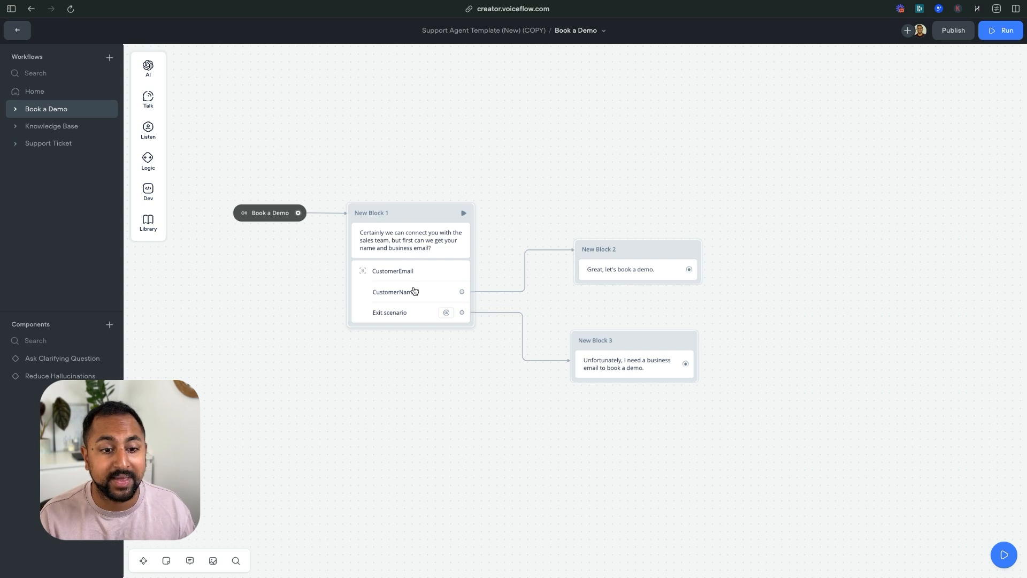
pyautogui.click(1001, 30)
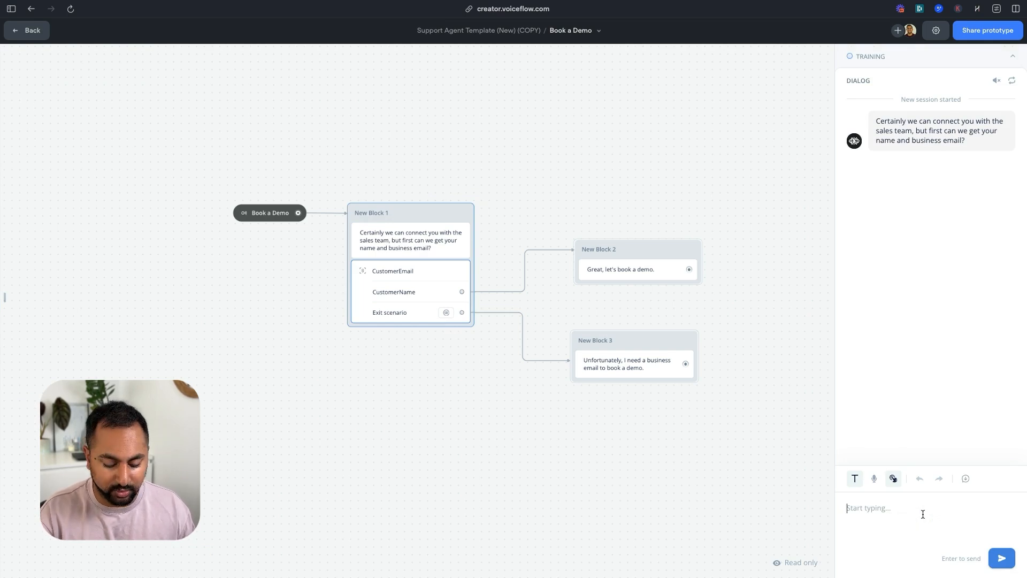
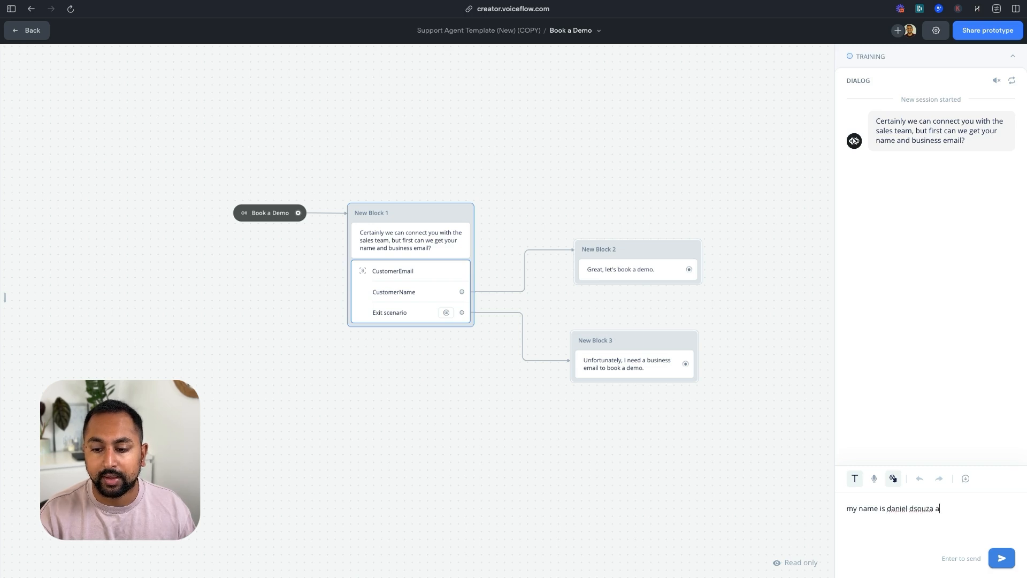
pyautogui.write('nd I dont have a business email but my personal one is')
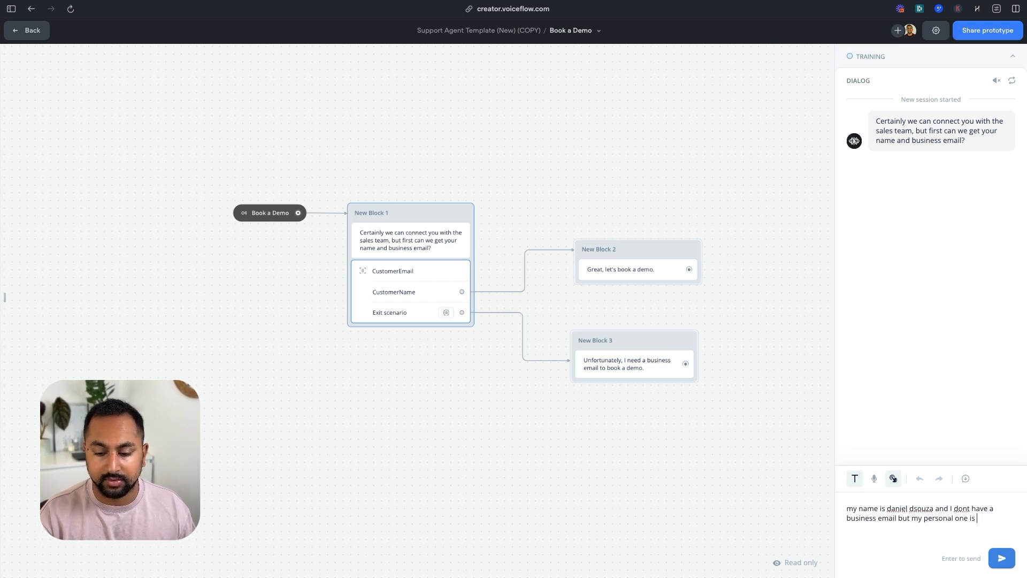
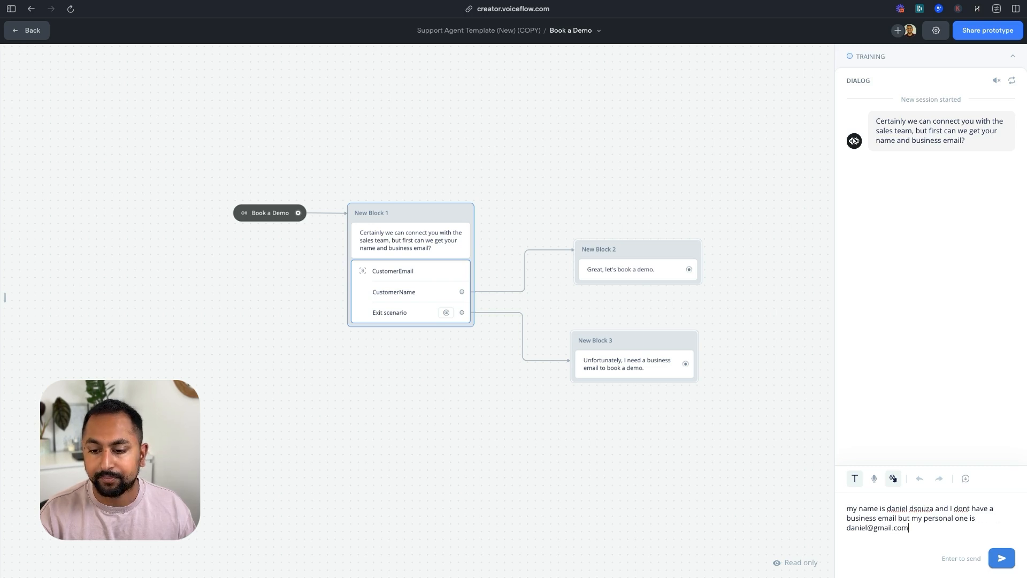
pyautogui.click(1000, 558)
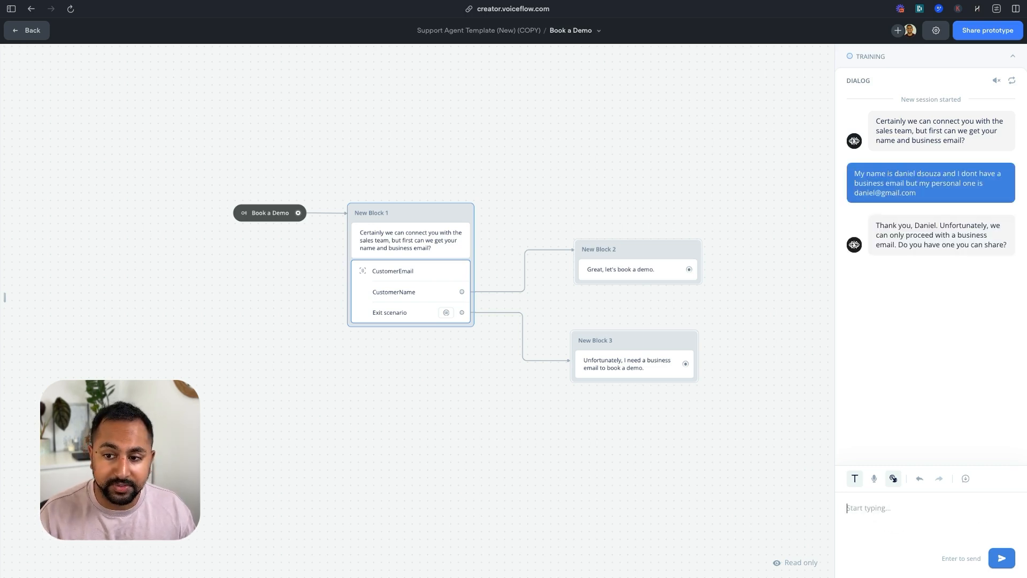
pyautogui.write('no')
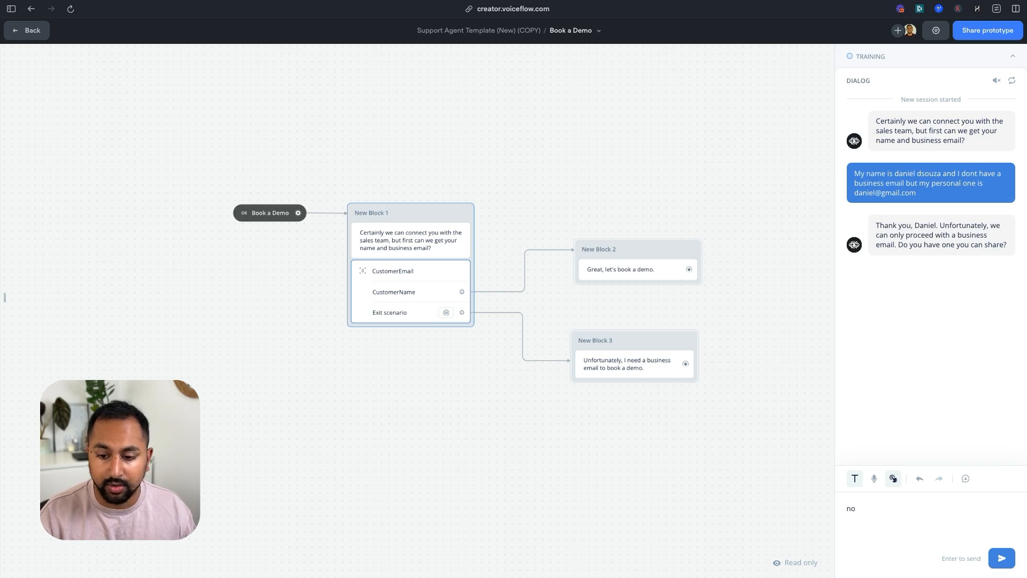
pyautogui.click(1001, 558)
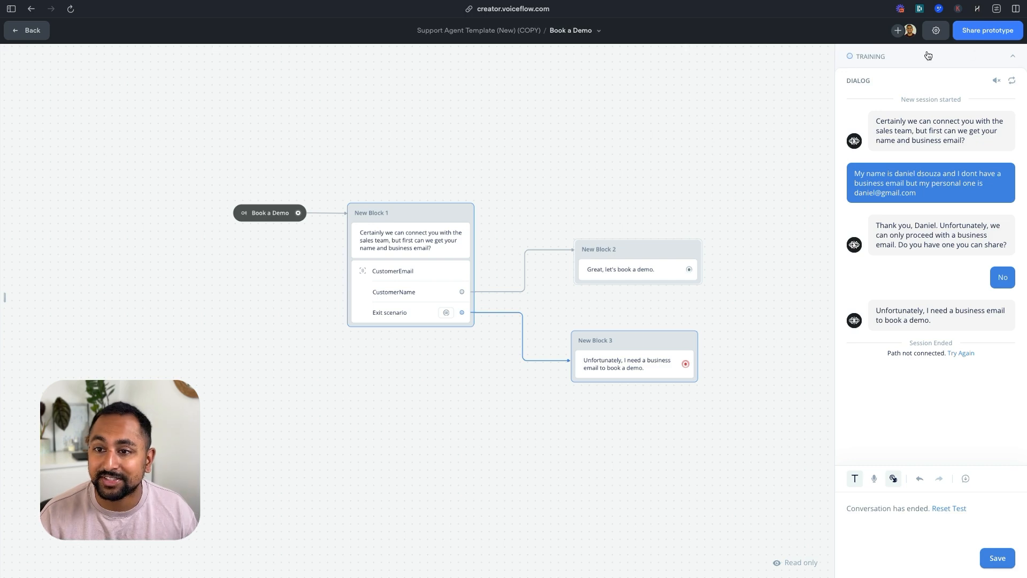